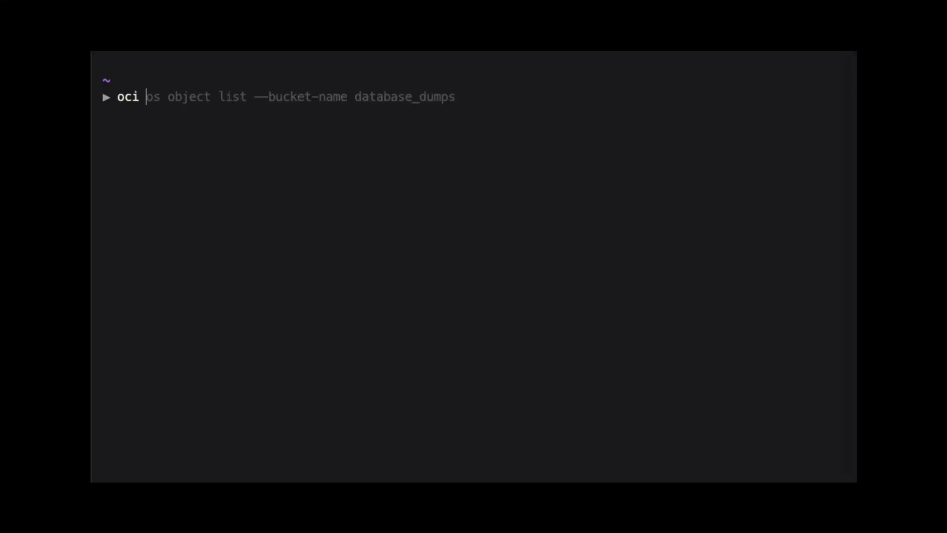
# Step: Run 'oci os bucket create --name database_dumps' to create the Object Storage bucket
pyautogui.write('oci os bucket create --name database_dumps')
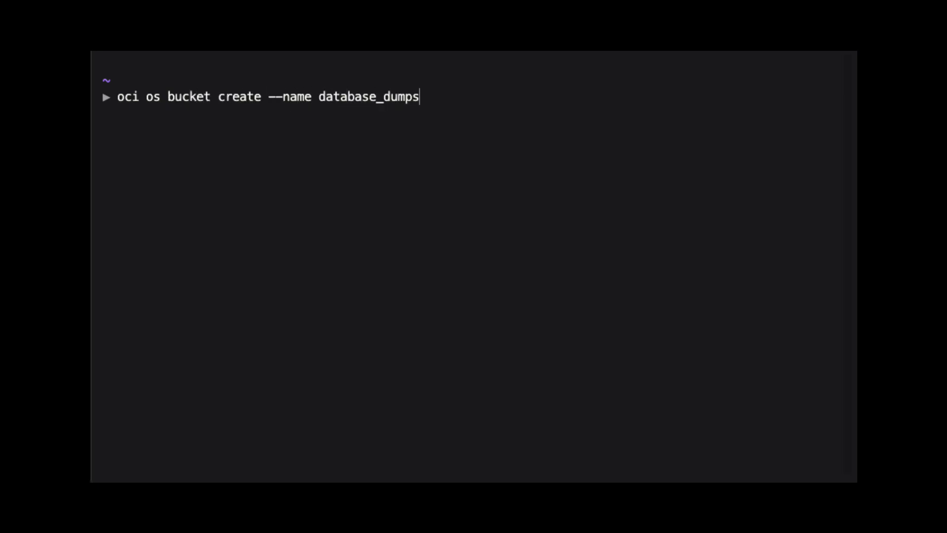
pyautogui.press('Return')
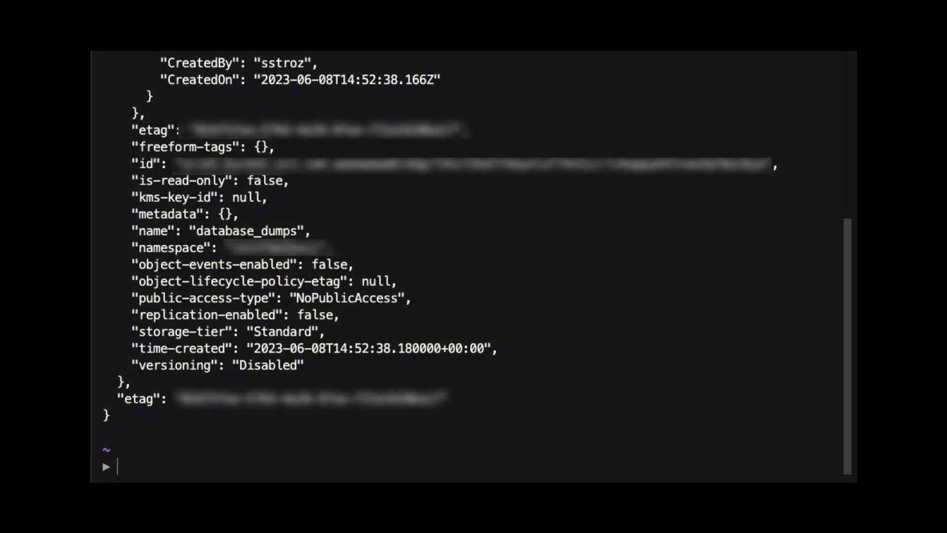
# Step: Launch MySQL Shell with 'mysqlsh scott@localhost' to connect to the local server
pyautogui.write('mysqlsh scott@localhost')
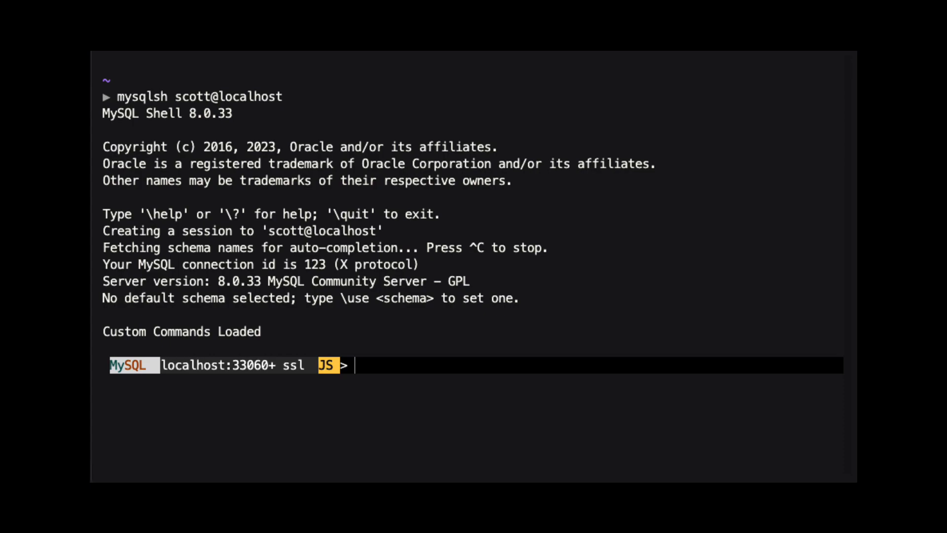
# Step: Run util.dumpSchemas for mysql_shorts as shorts_dump into database_dumps with ocimds: true
pyautogui.write('util.dumpSchemas(["mysql_')
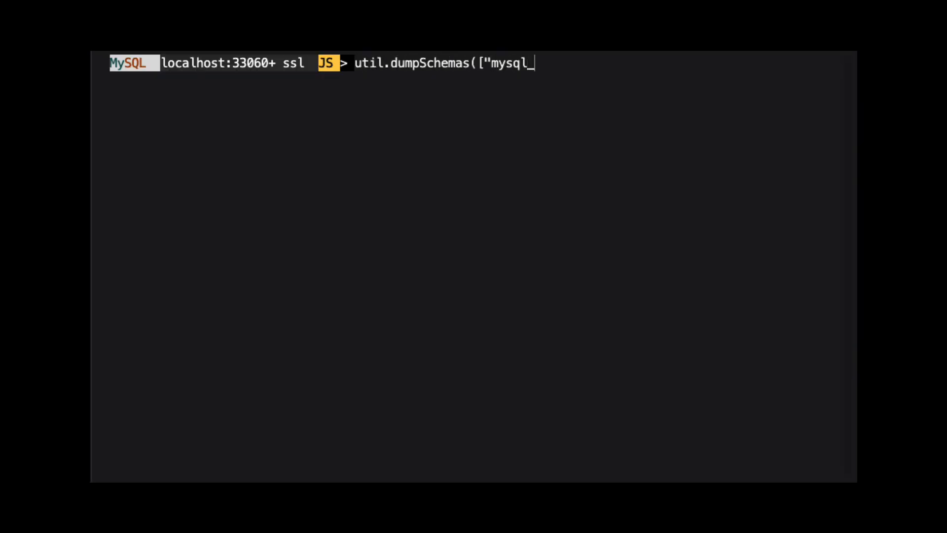
pyautogui.write('shorts"], "shorts_dump", {osBucketN')
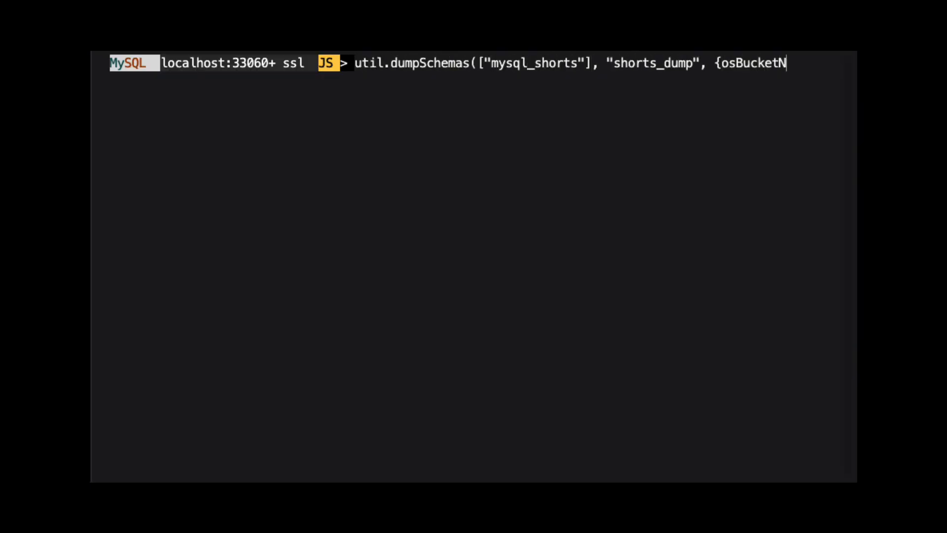
pyautogui.write('ame:"database_dumps", ocimds: true}')
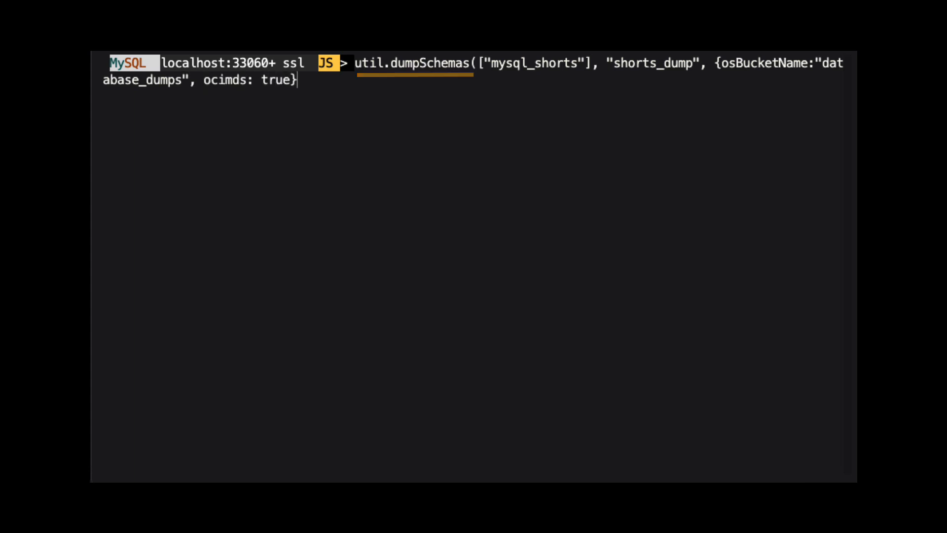
pyautogui.write(')')
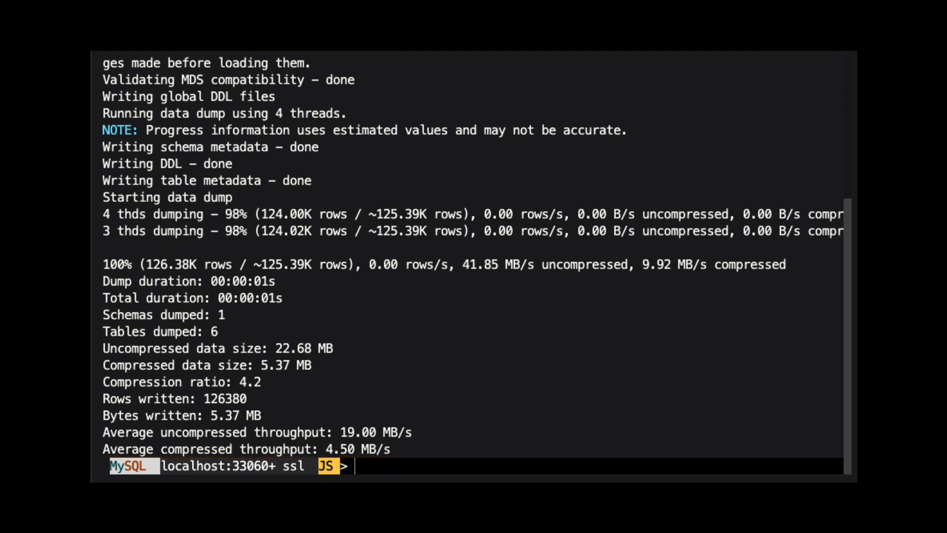
# Step: Type util.loadDump of shorts_dump into schema mysql_shorts_2 from bucket database_dumps
pyautogui.write('util.loadDump("shorts_dum')
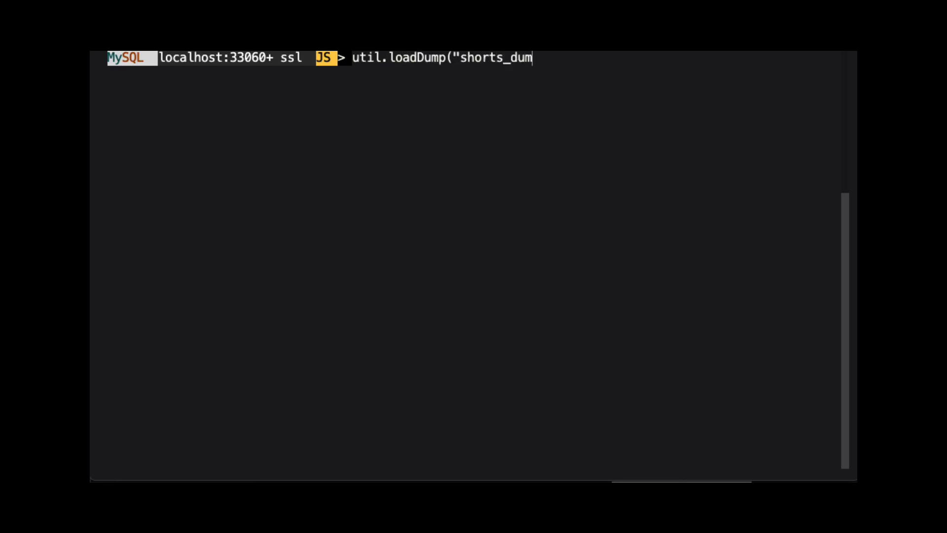
pyautogui.write('p", {schema:\'mysql_shorts_2\',osBuc')
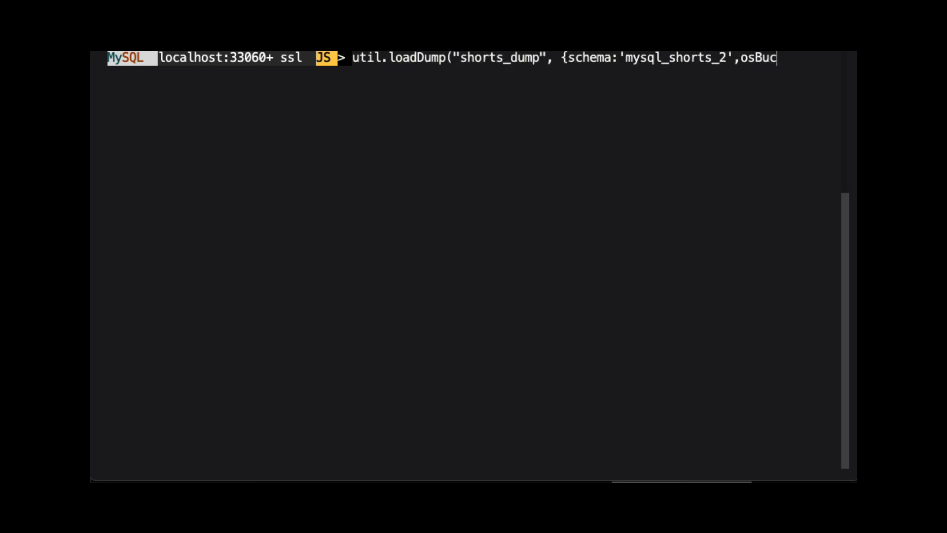
pyautogui.write('ketName:"database_dumps"})')
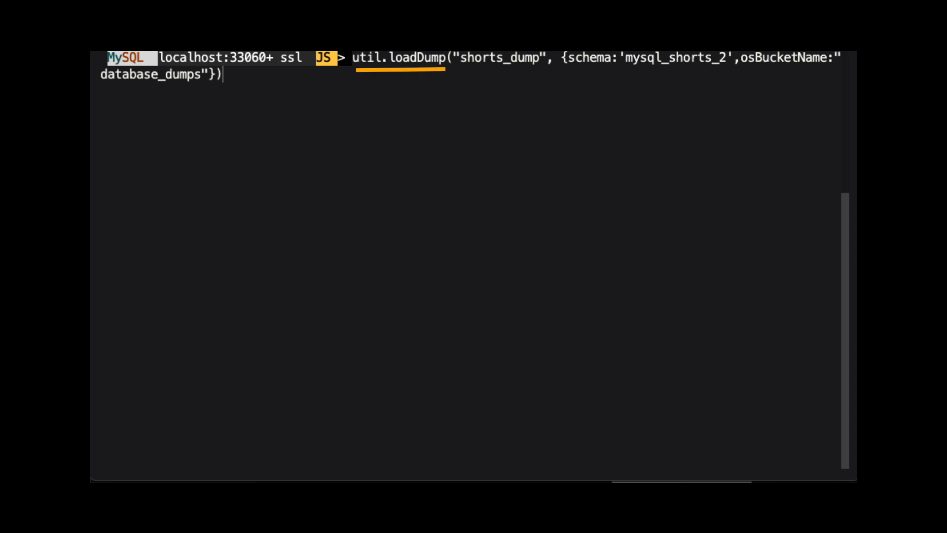